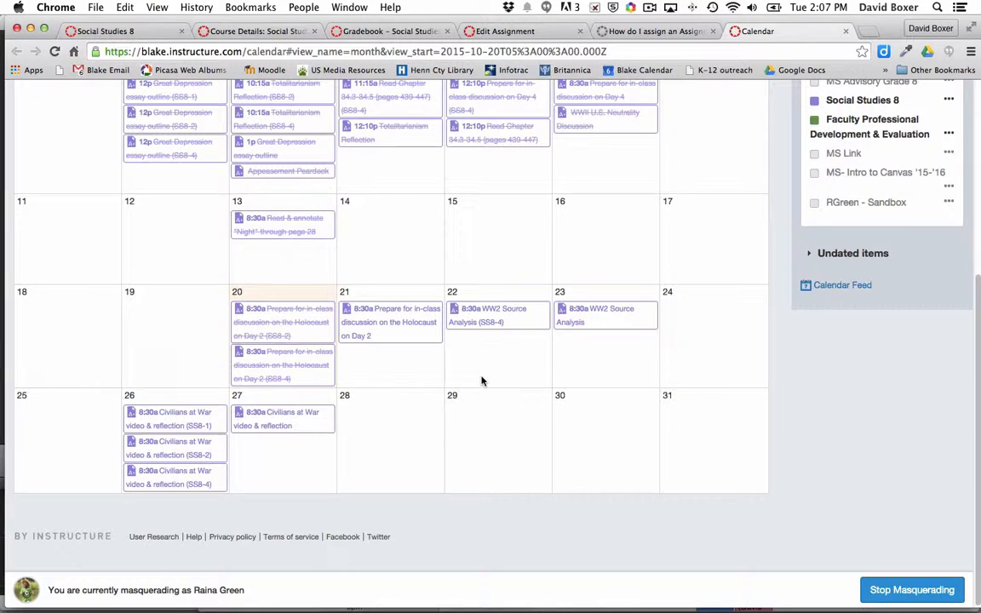
pyautogui.moveTo(459, 281)
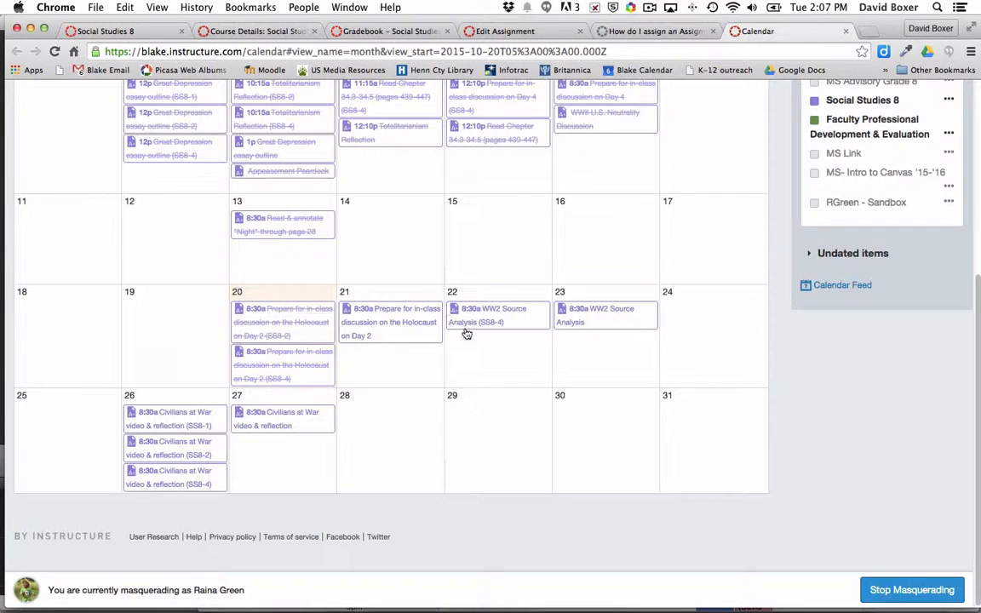
pyautogui.moveTo(490, 347)
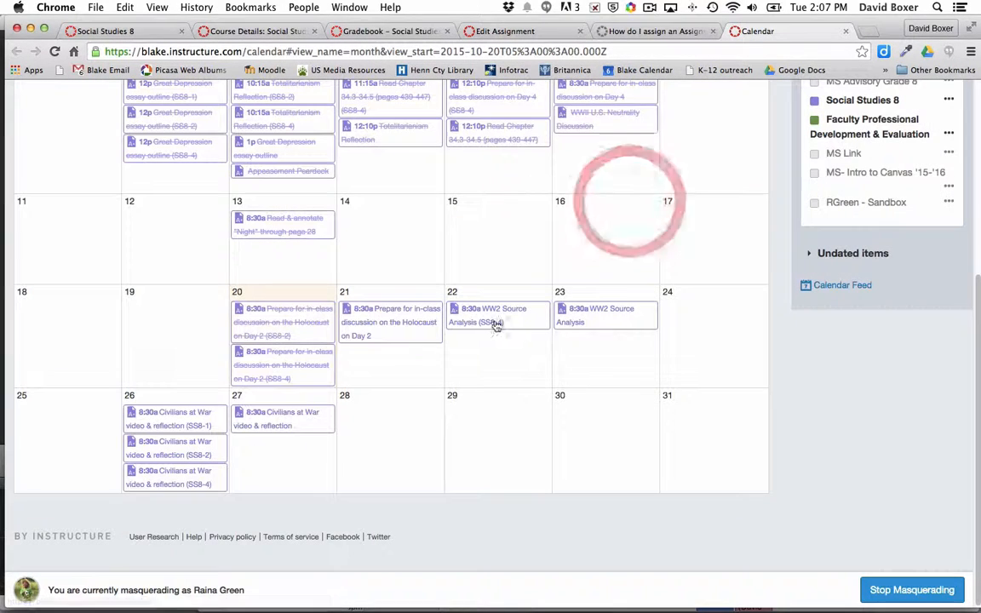
pyautogui.moveTo(490, 322)
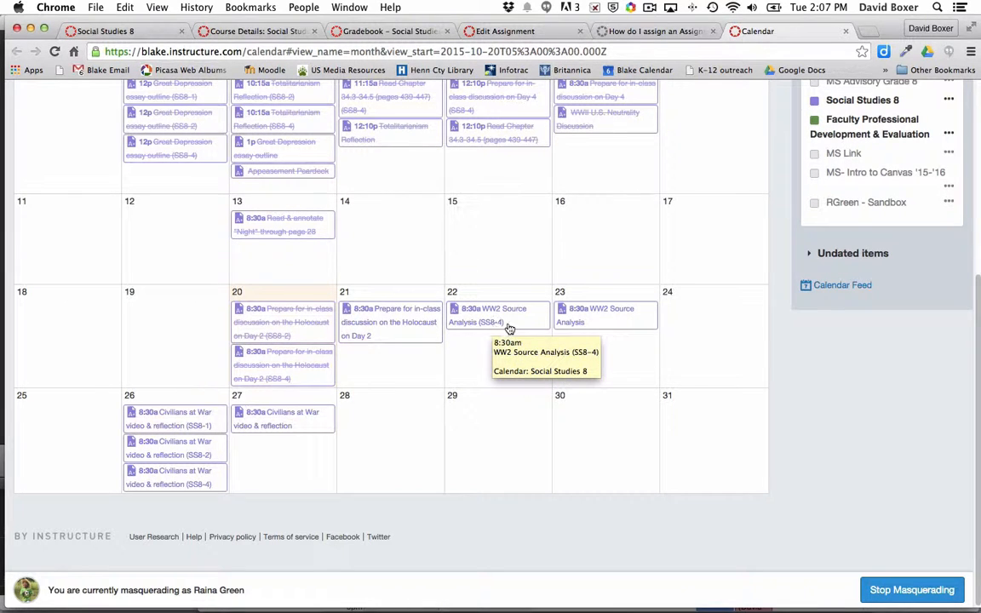
pyautogui.moveTo(587, 315)
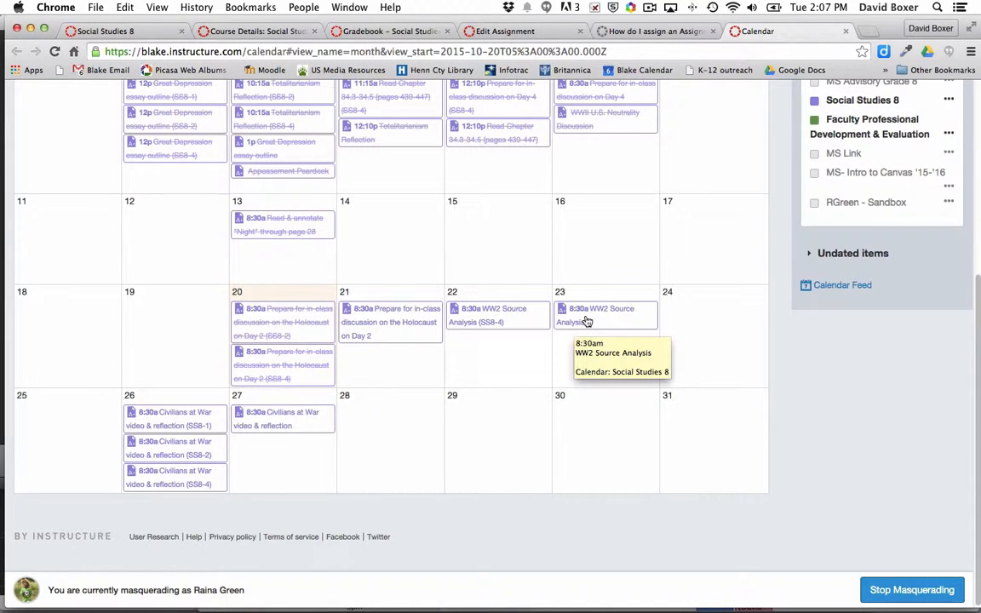
pyautogui.moveTo(574, 323)
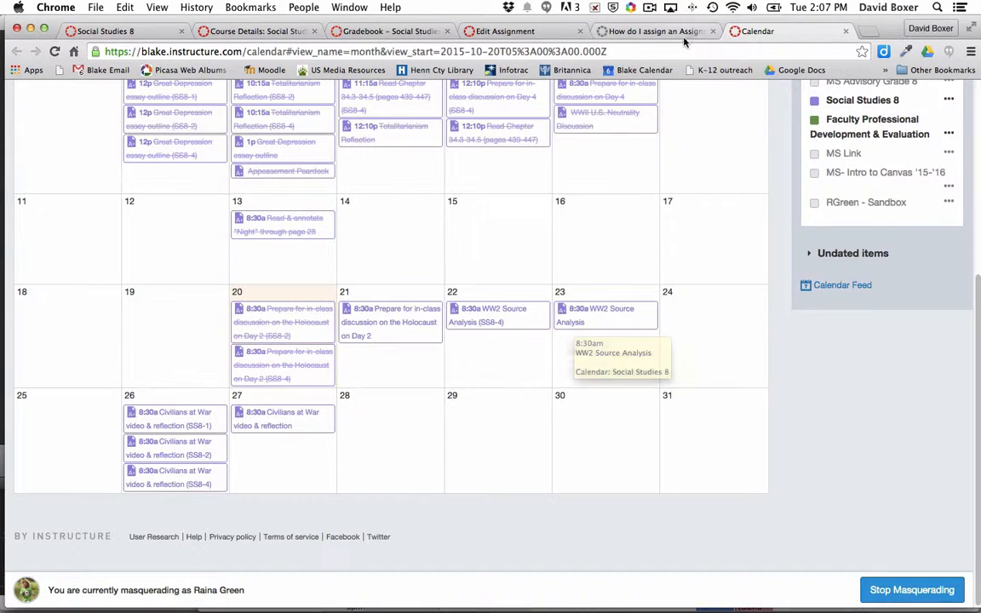
# Step: Read the Guides article on assigning to sections, highlight the grayed-out grade cells sentence, and return to the assignment editor
pyautogui.click(656, 31)
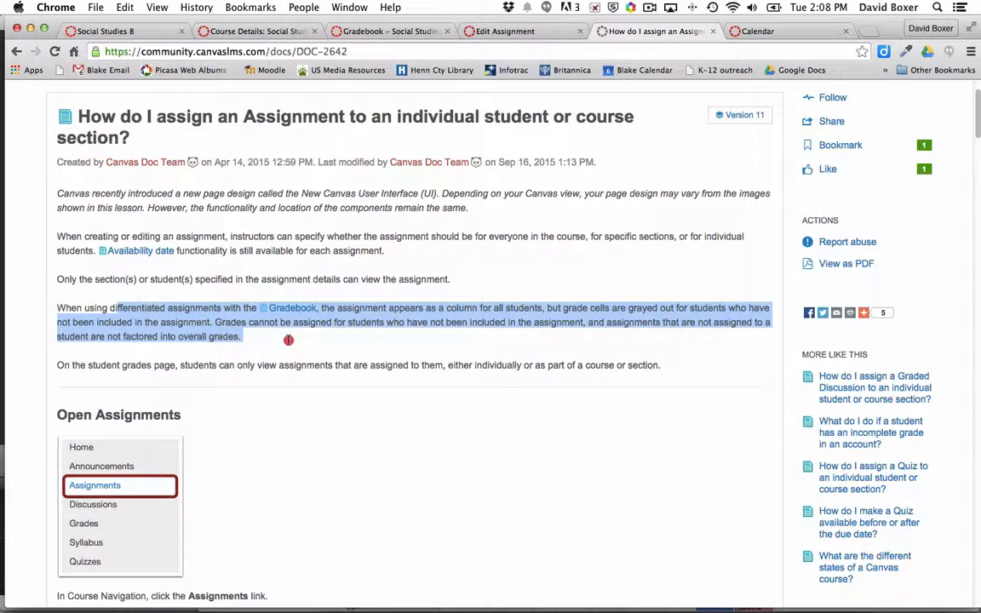
pyautogui.moveTo(287, 341)
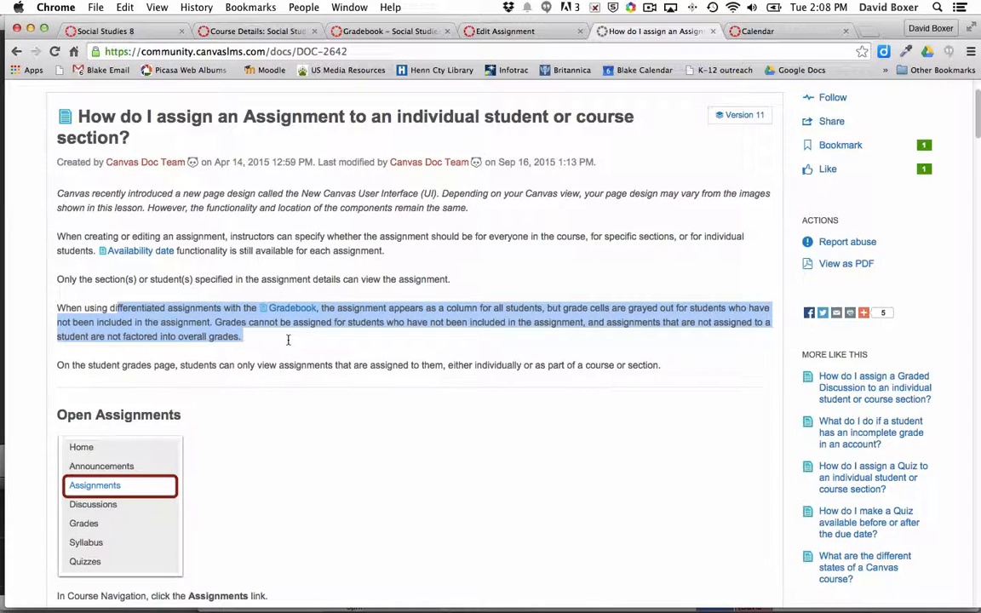
pyautogui.click(422, 332)
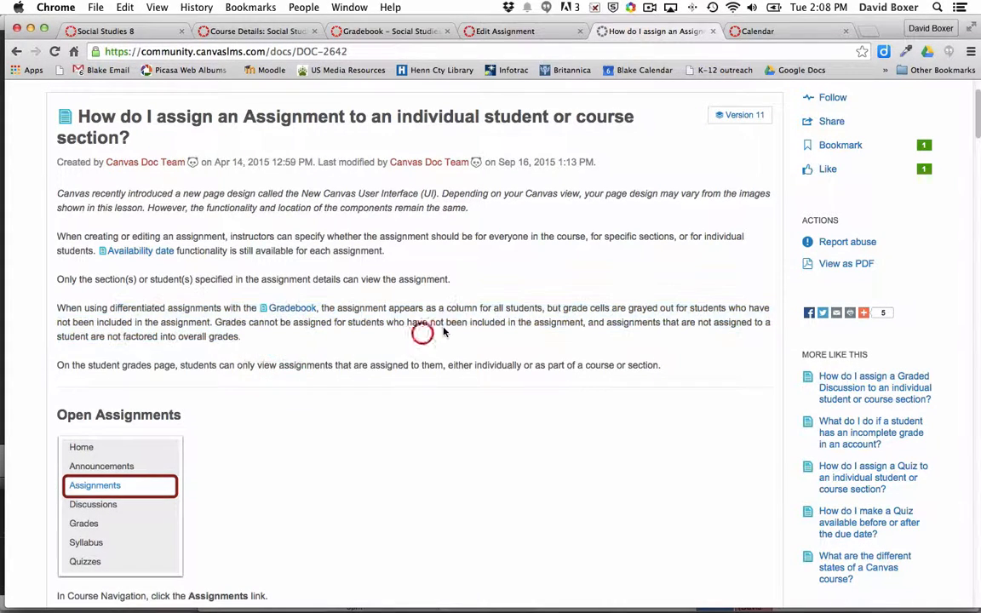
pyautogui.moveTo(342, 308)
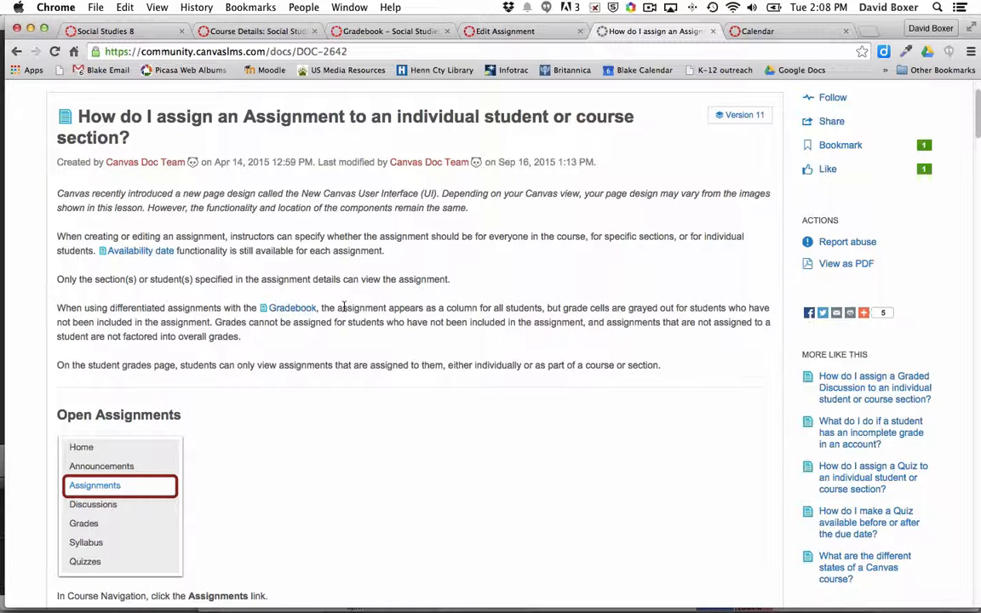
pyautogui.moveTo(562, 307); pyautogui.dragTo(770, 307)
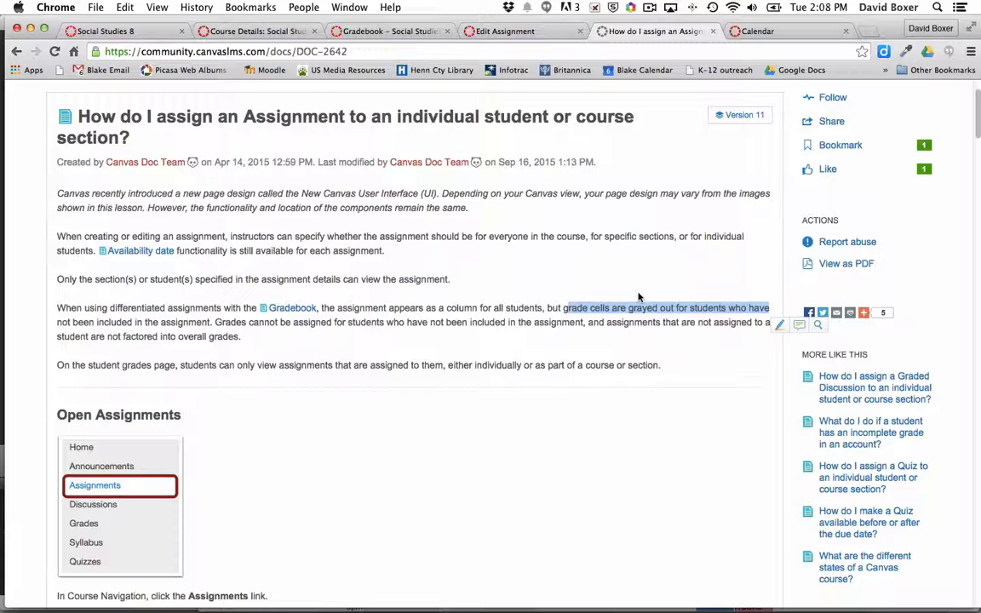
pyautogui.moveTo(596, 307)
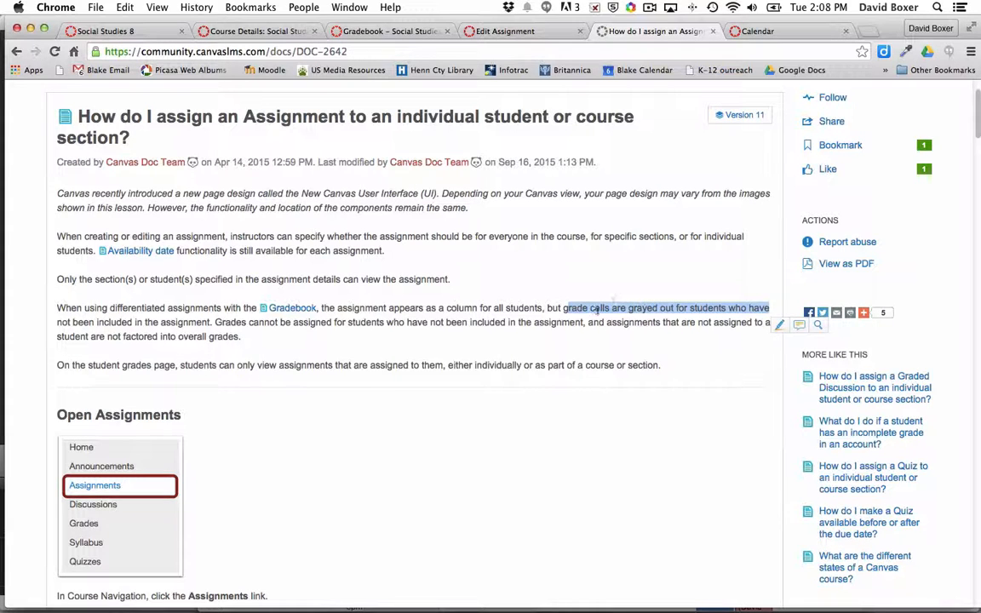
pyautogui.moveTo(594, 314)
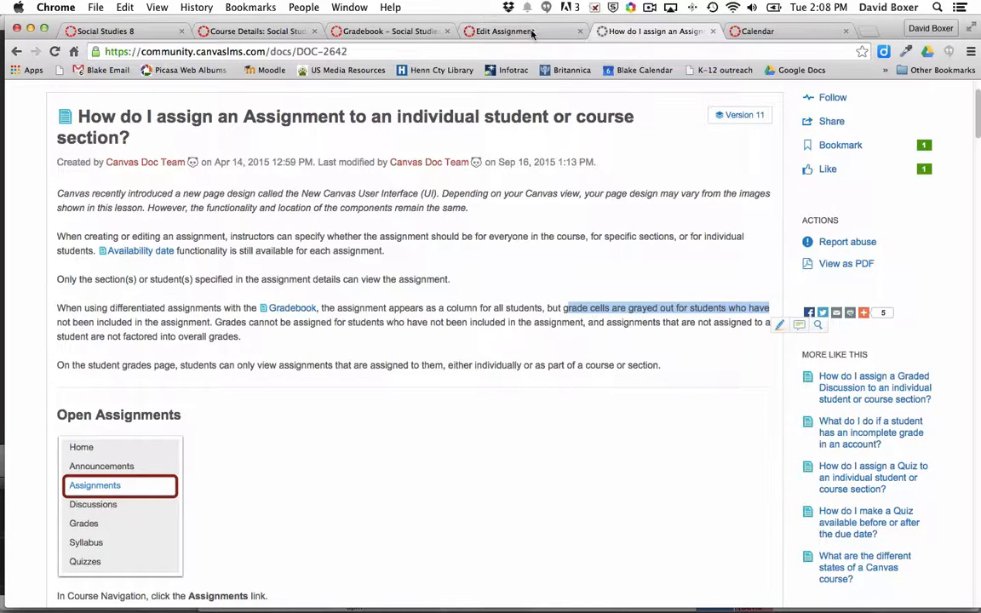
pyautogui.click(504, 31)
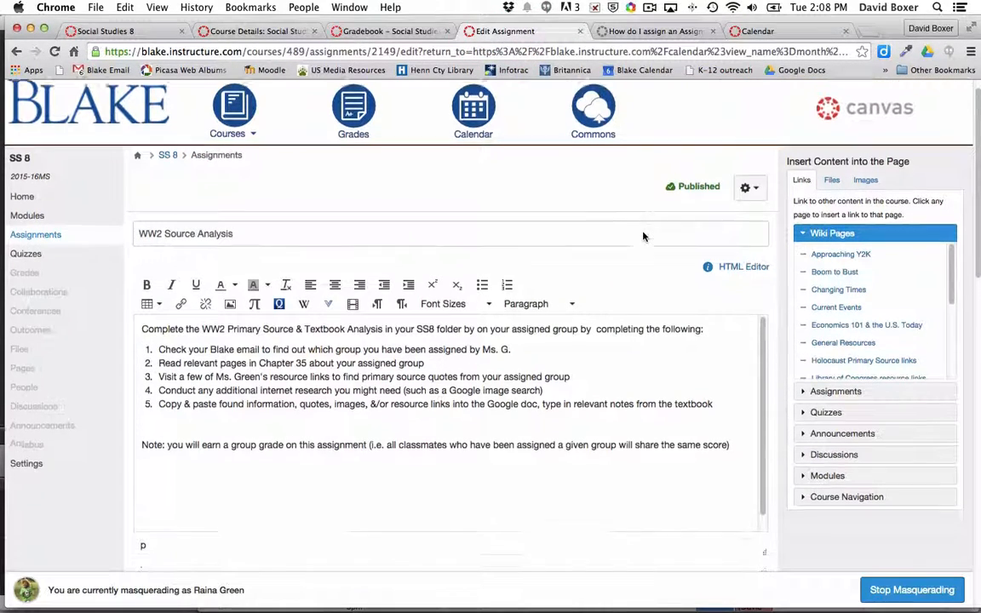
pyautogui.scroll(-3)
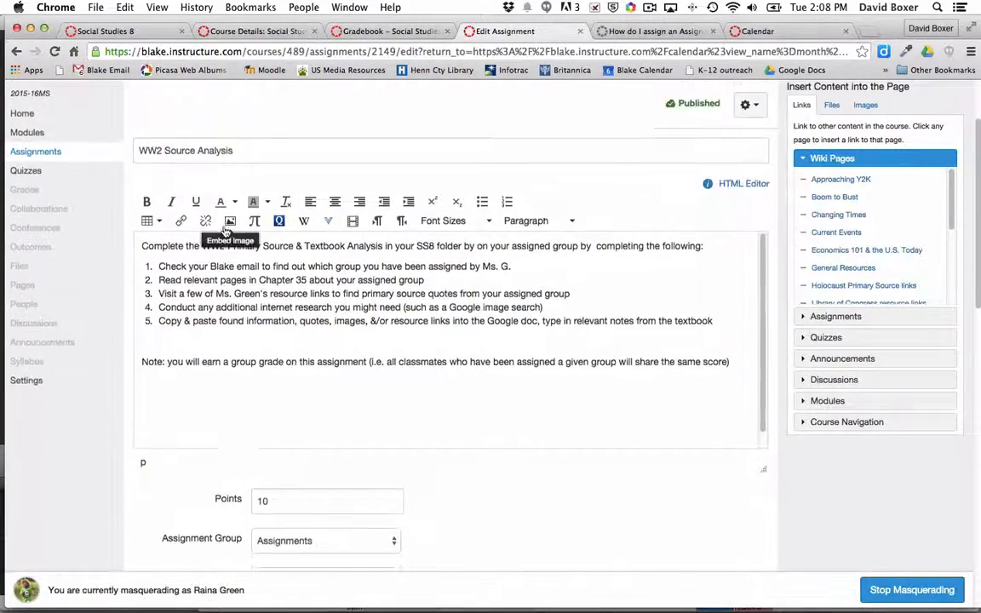
pyautogui.scroll(-3)
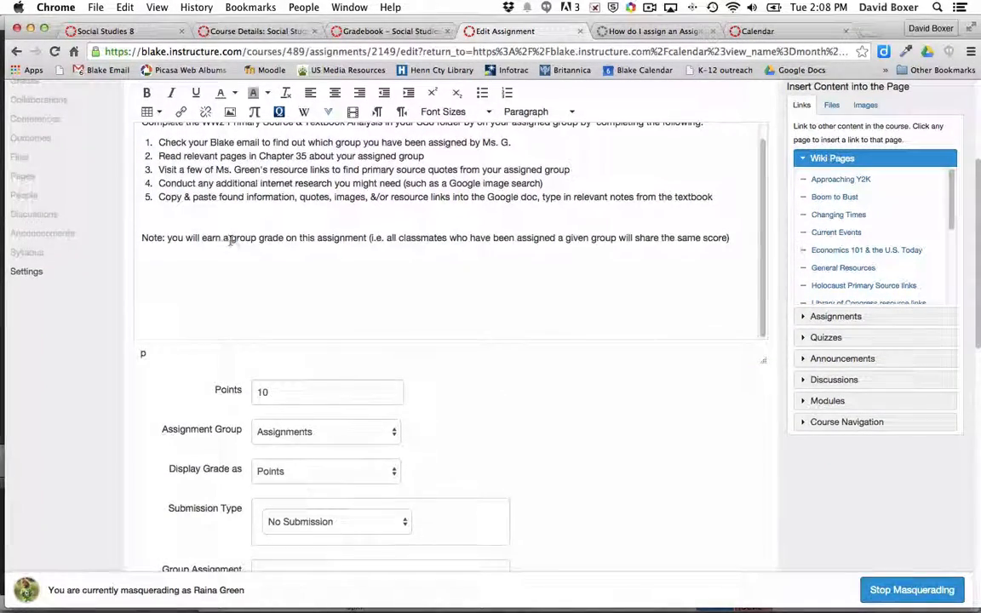
pyautogui.scroll(-3)
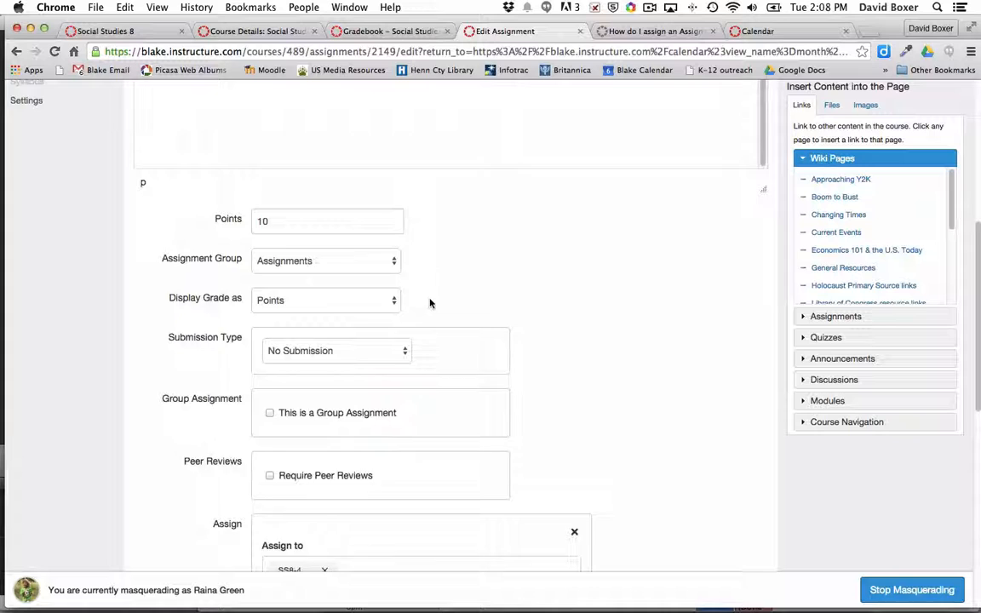
pyautogui.scroll(-3)
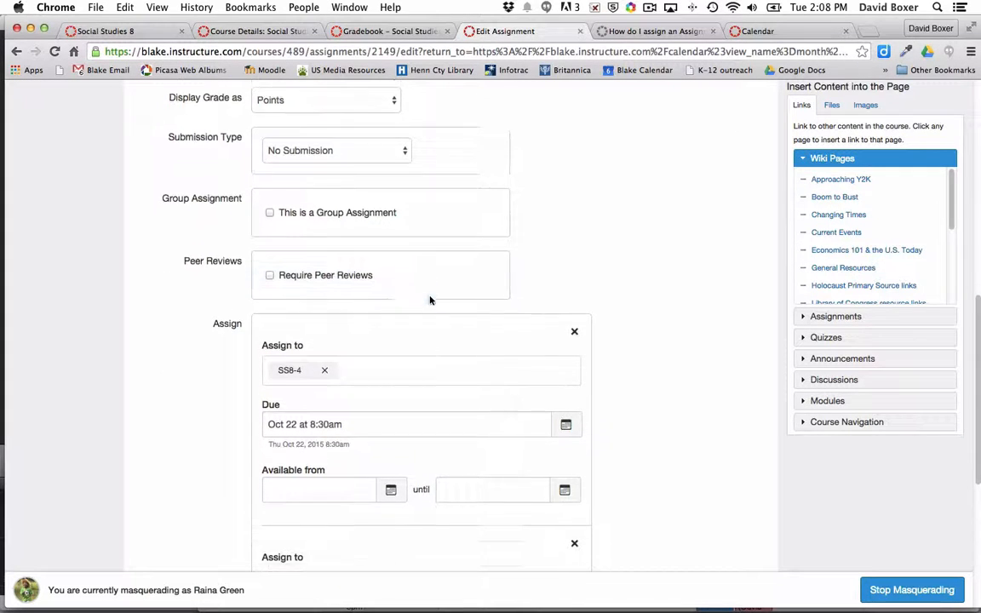
pyautogui.scroll(-3)
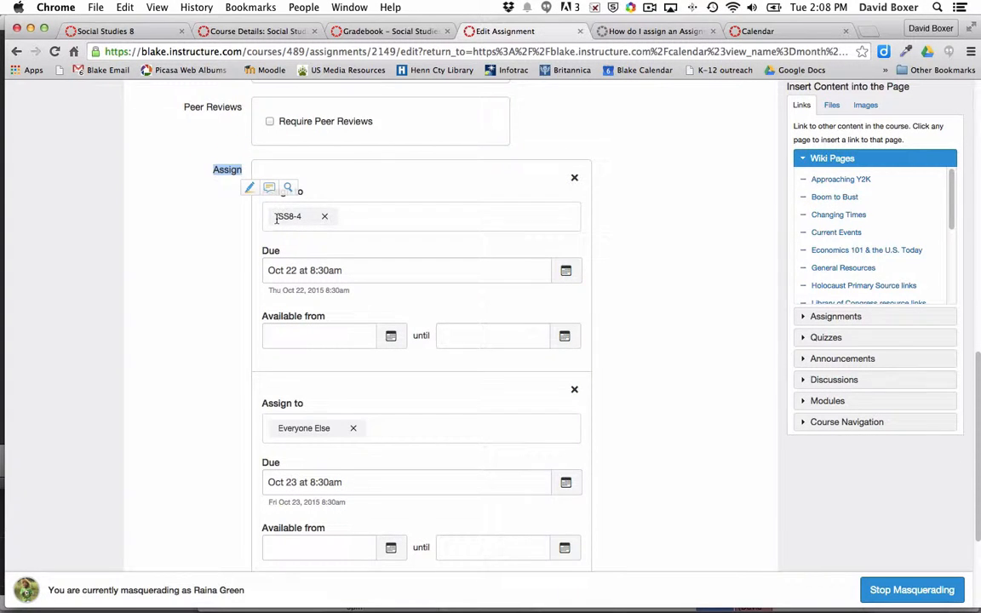
pyautogui.scroll(-3)
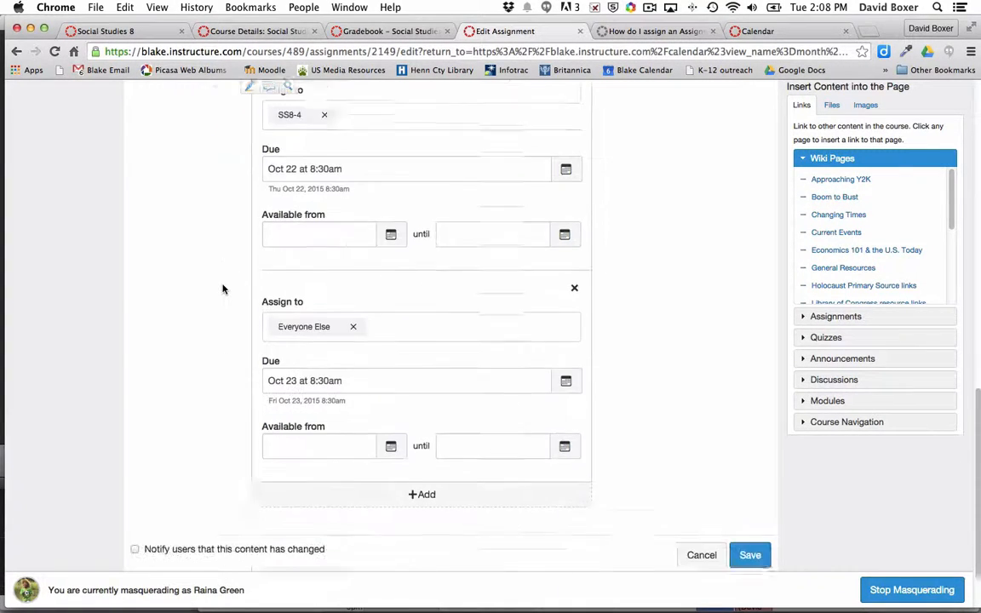
pyautogui.scroll(-3)
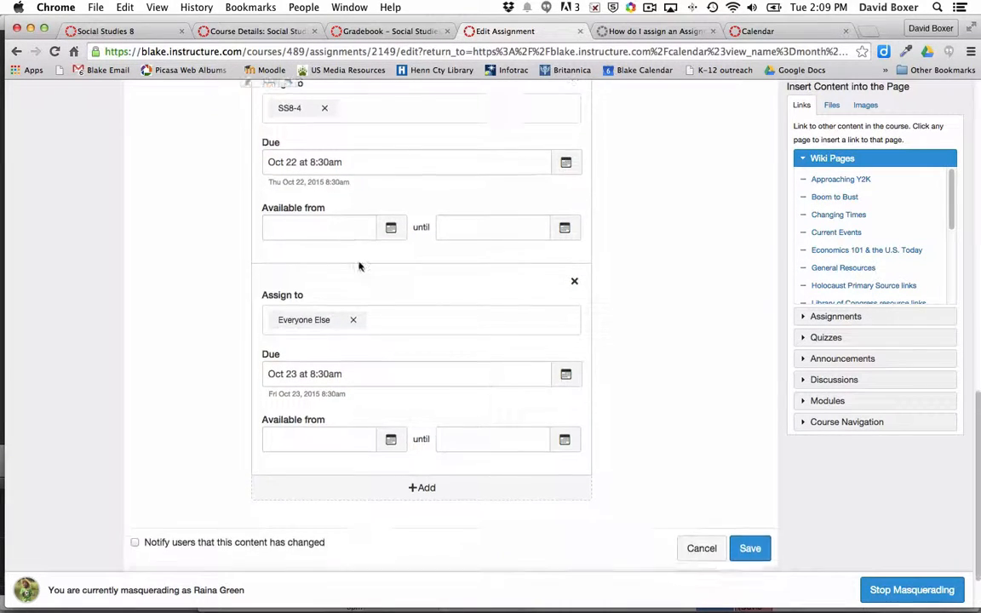
pyautogui.scroll(-3)
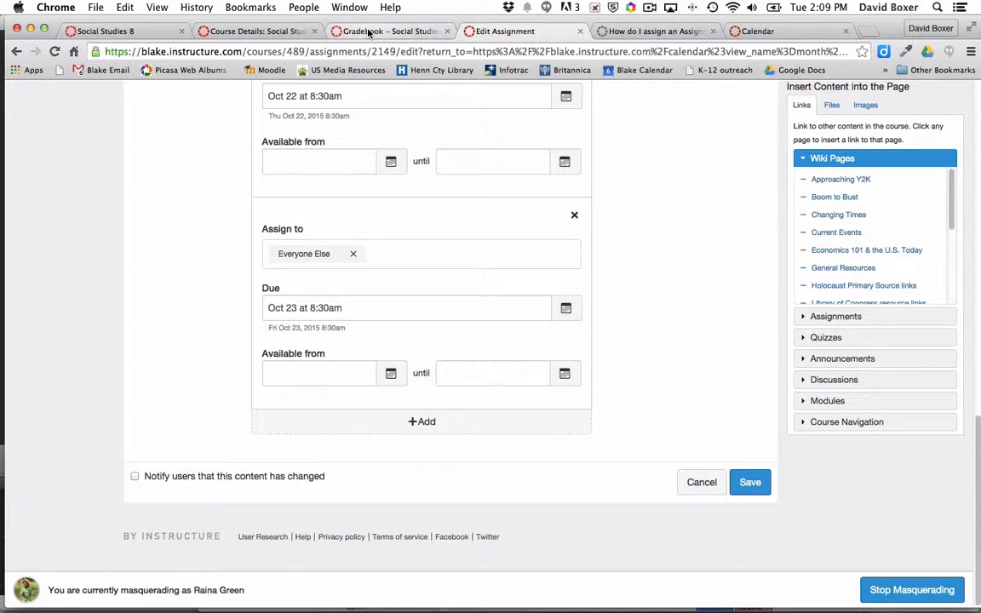
# Step: Show the SS 8 gradebook filtered to the 2015-16MS.Q2 grading period
pyautogui.click(390, 31)
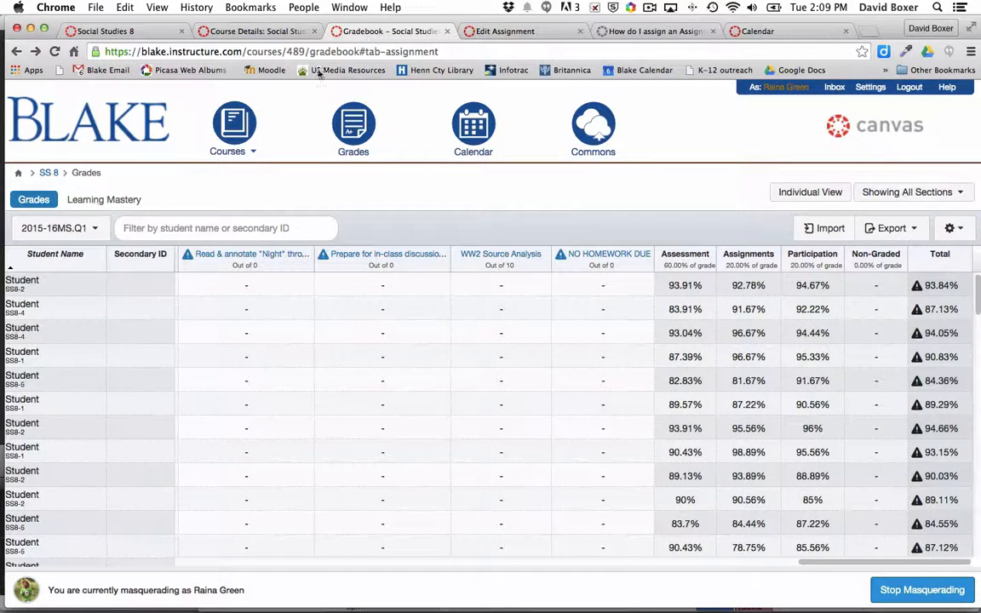
pyautogui.moveTo(500, 259)
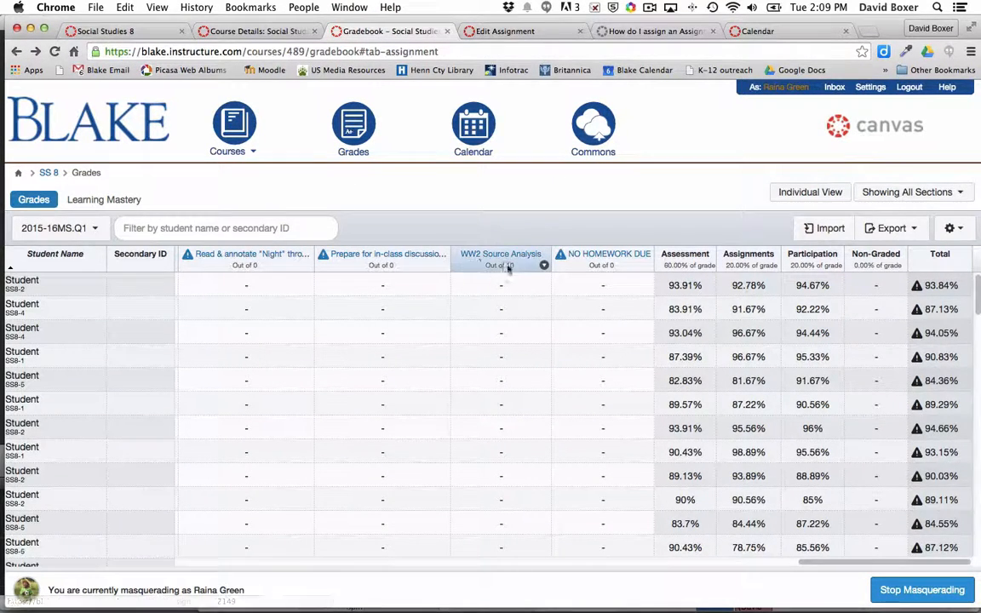
pyautogui.moveTo(501, 253)
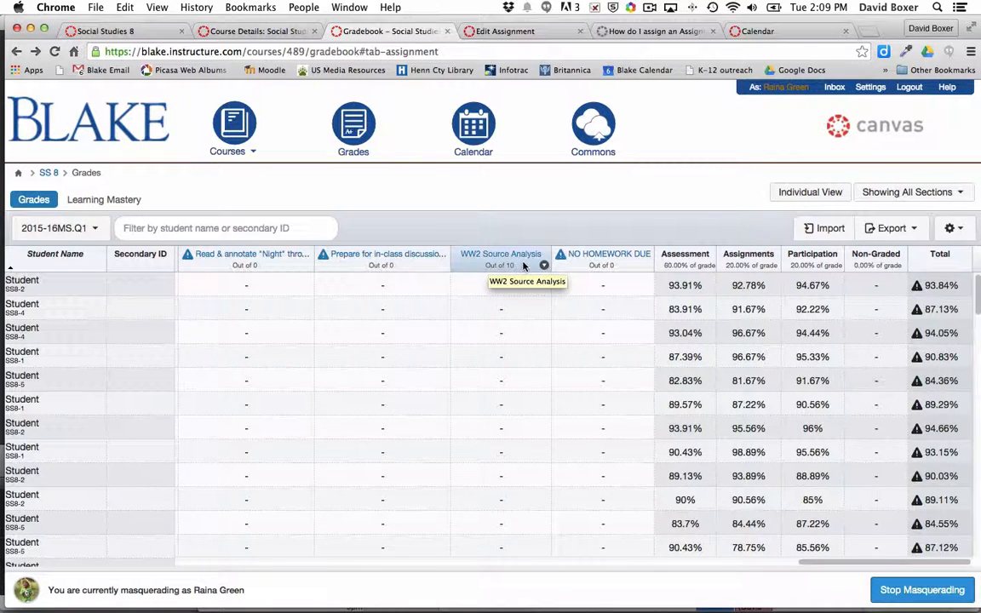
pyautogui.moveTo(59, 228)
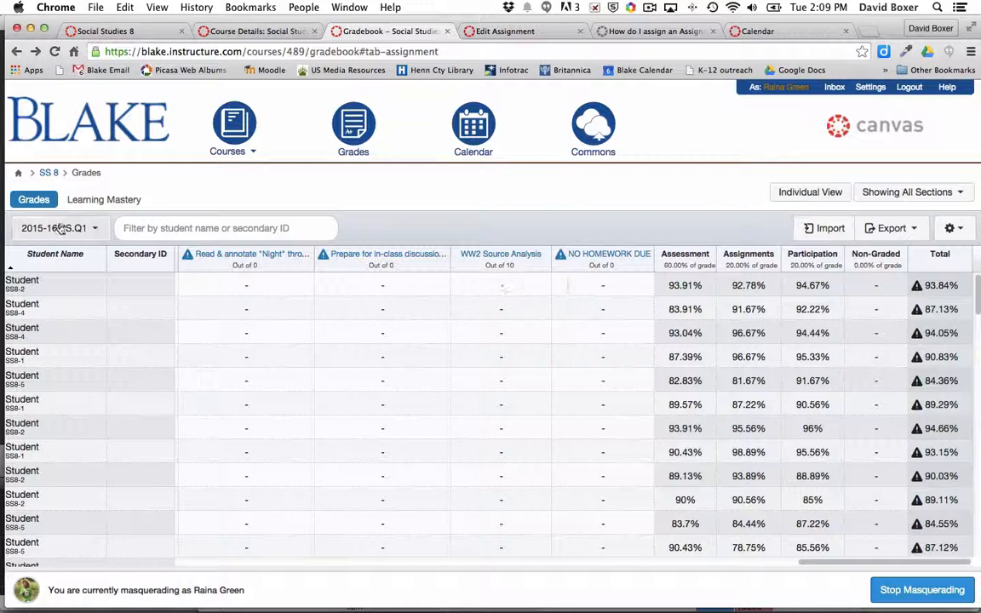
pyautogui.click(58, 228)
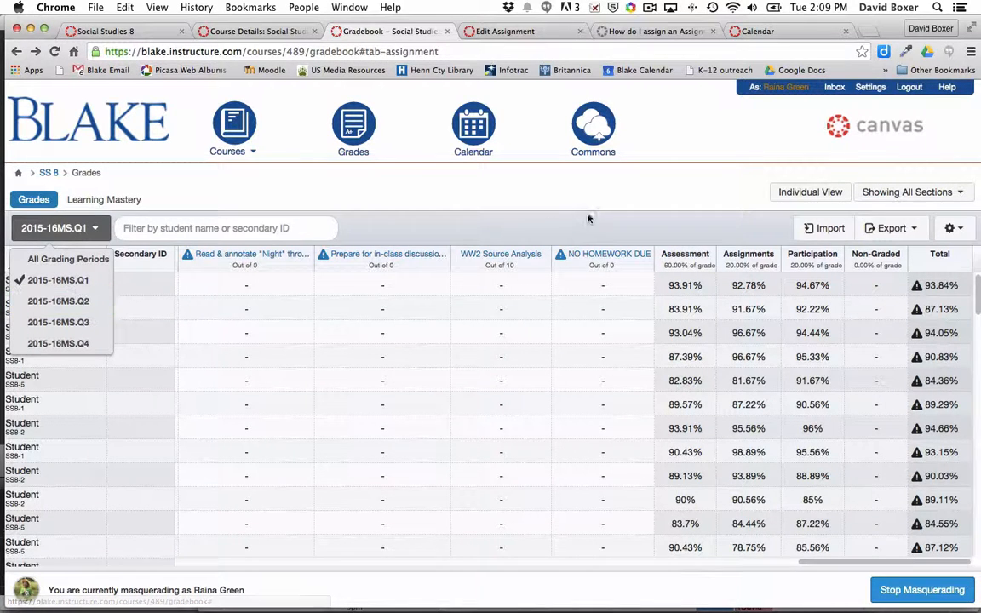
pyautogui.click(570, 217)
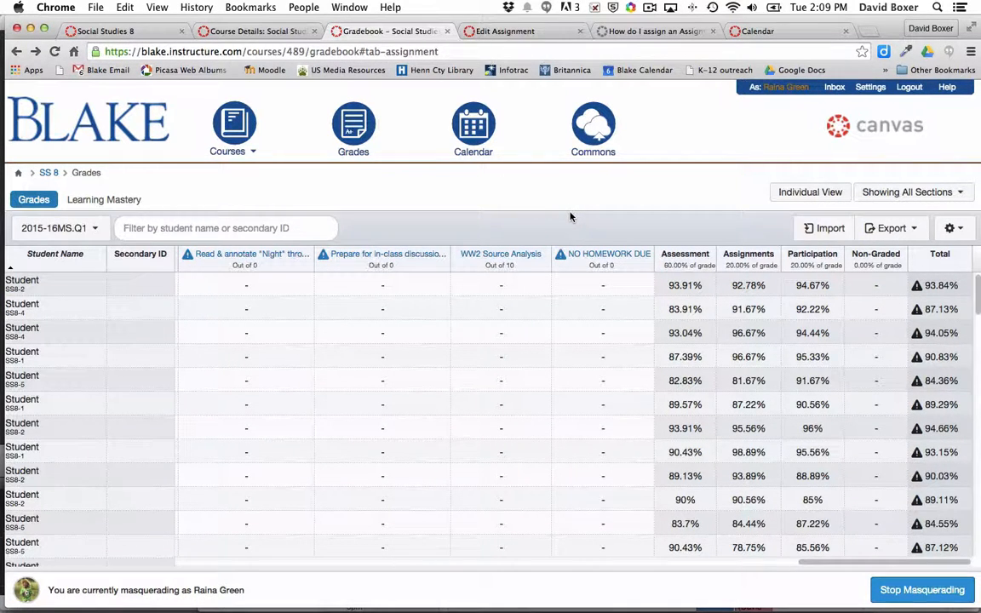
pyautogui.moveTo(548, 214)
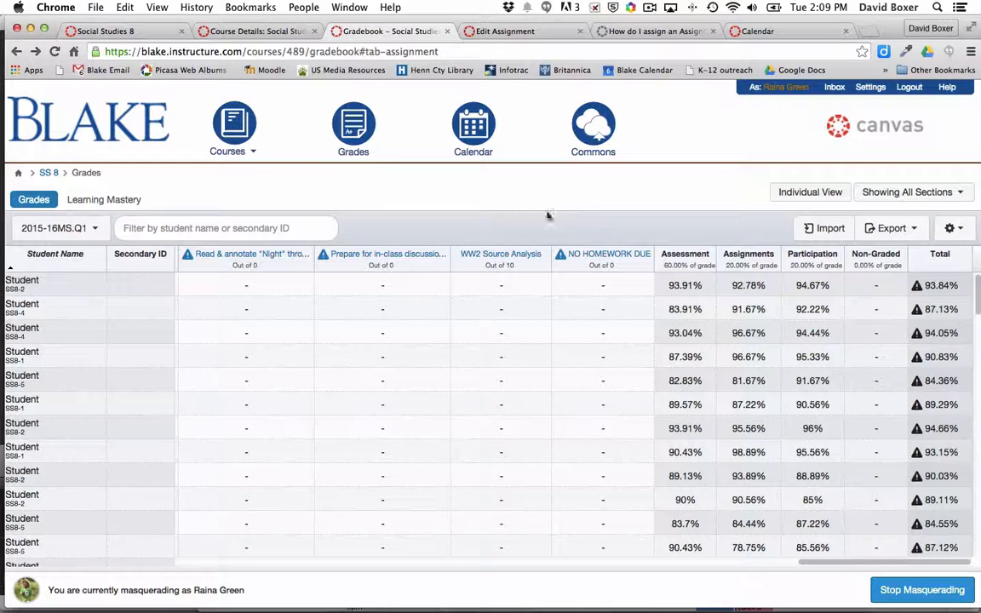
pyautogui.click(59, 229)
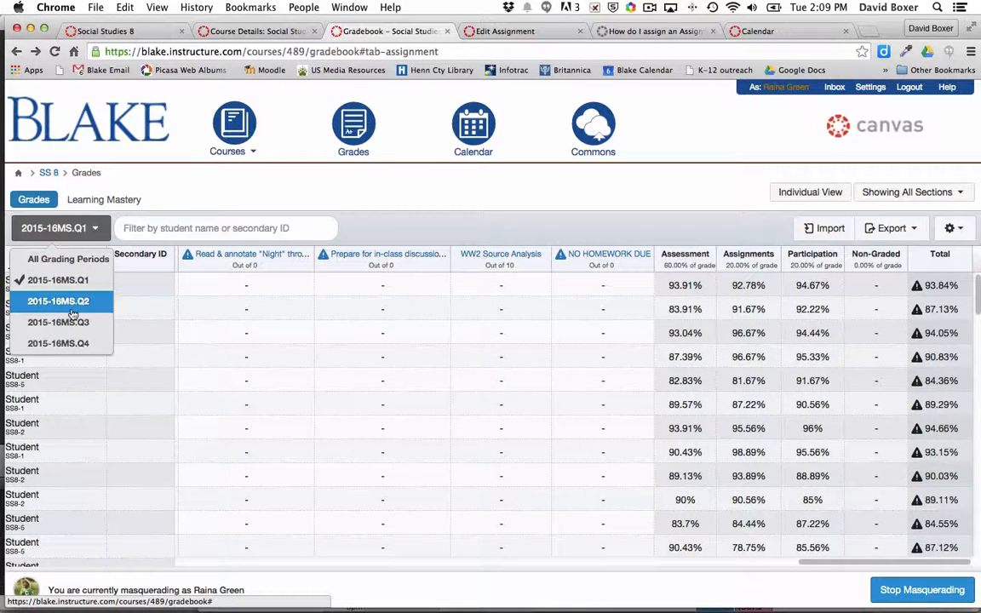
pyautogui.click(58, 300)
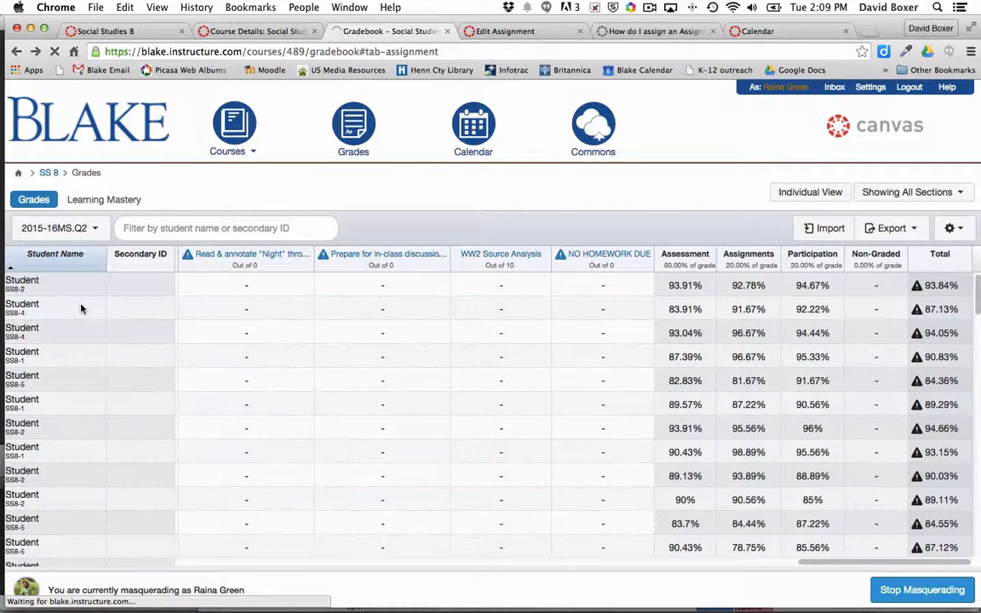